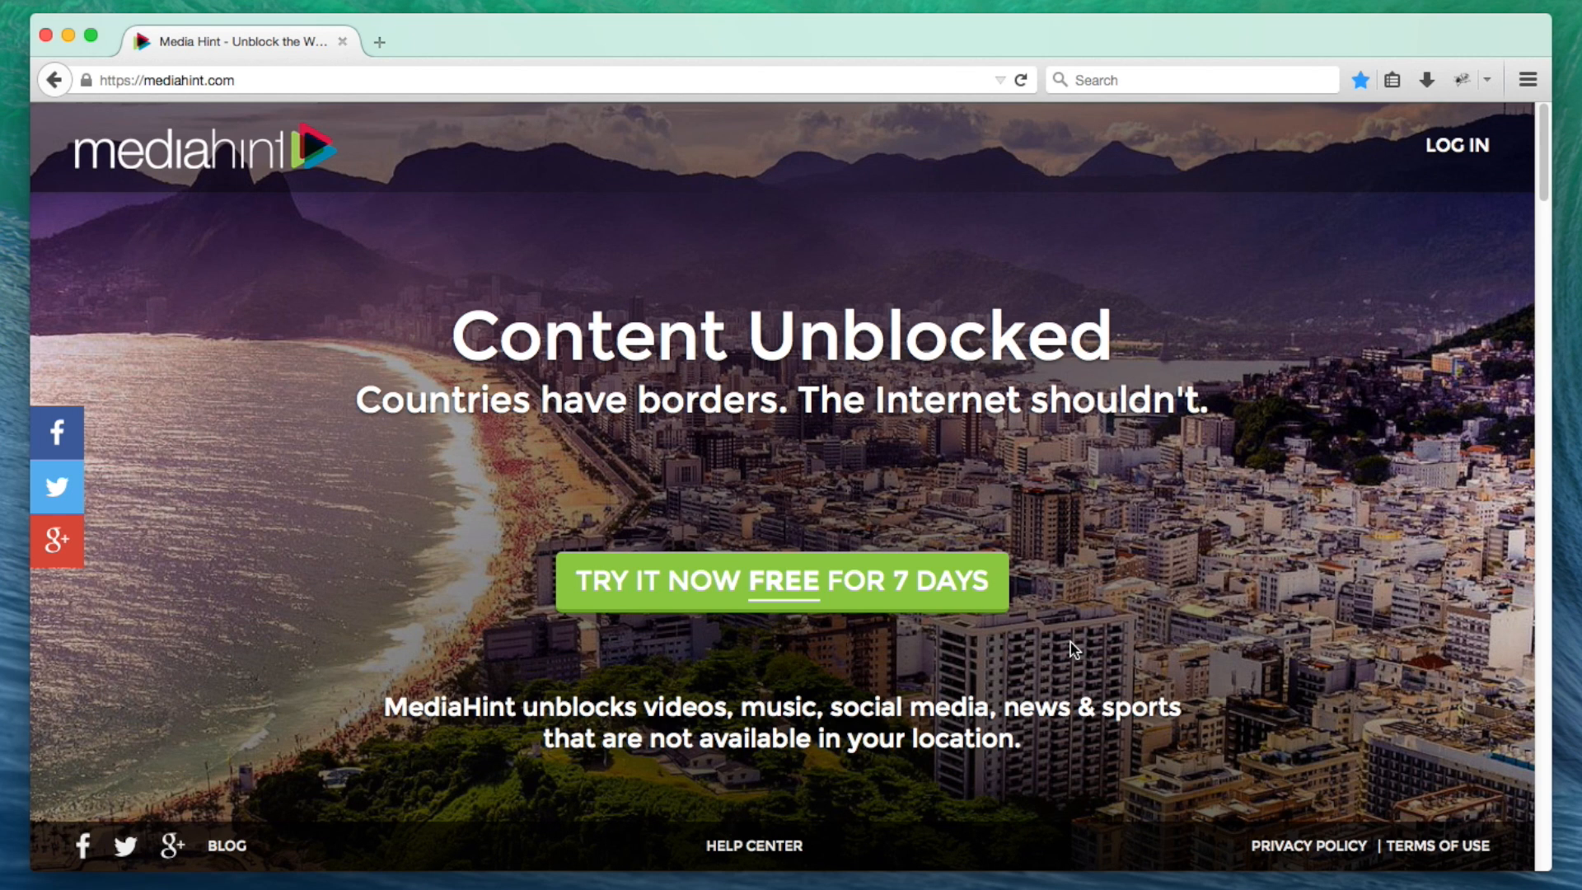
pyautogui.moveTo(1060, 641)
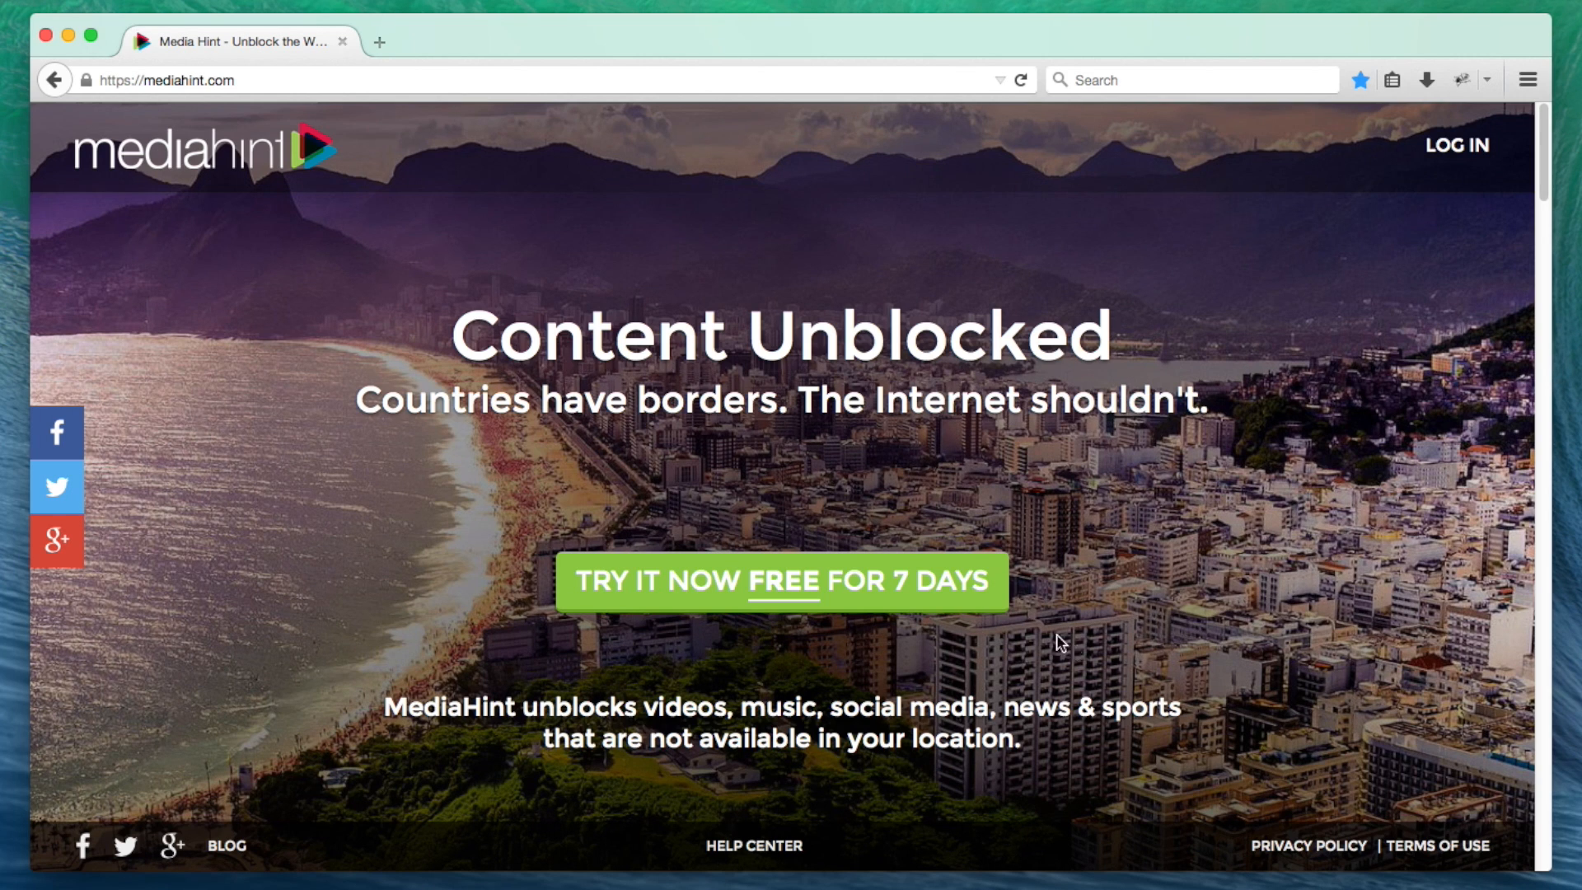
pyautogui.click(1455, 145)
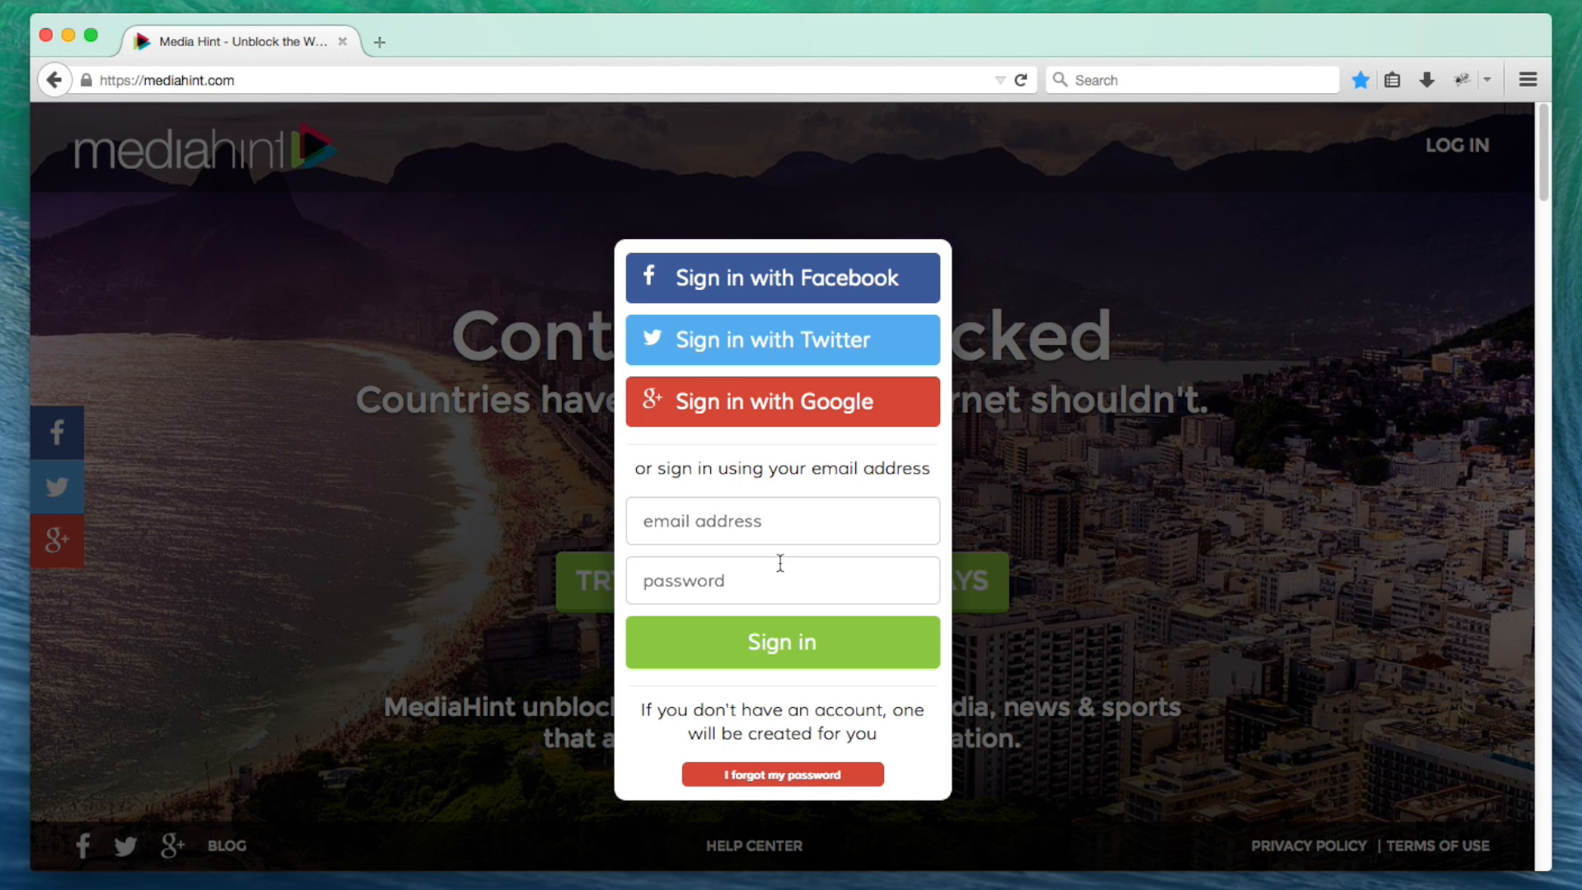
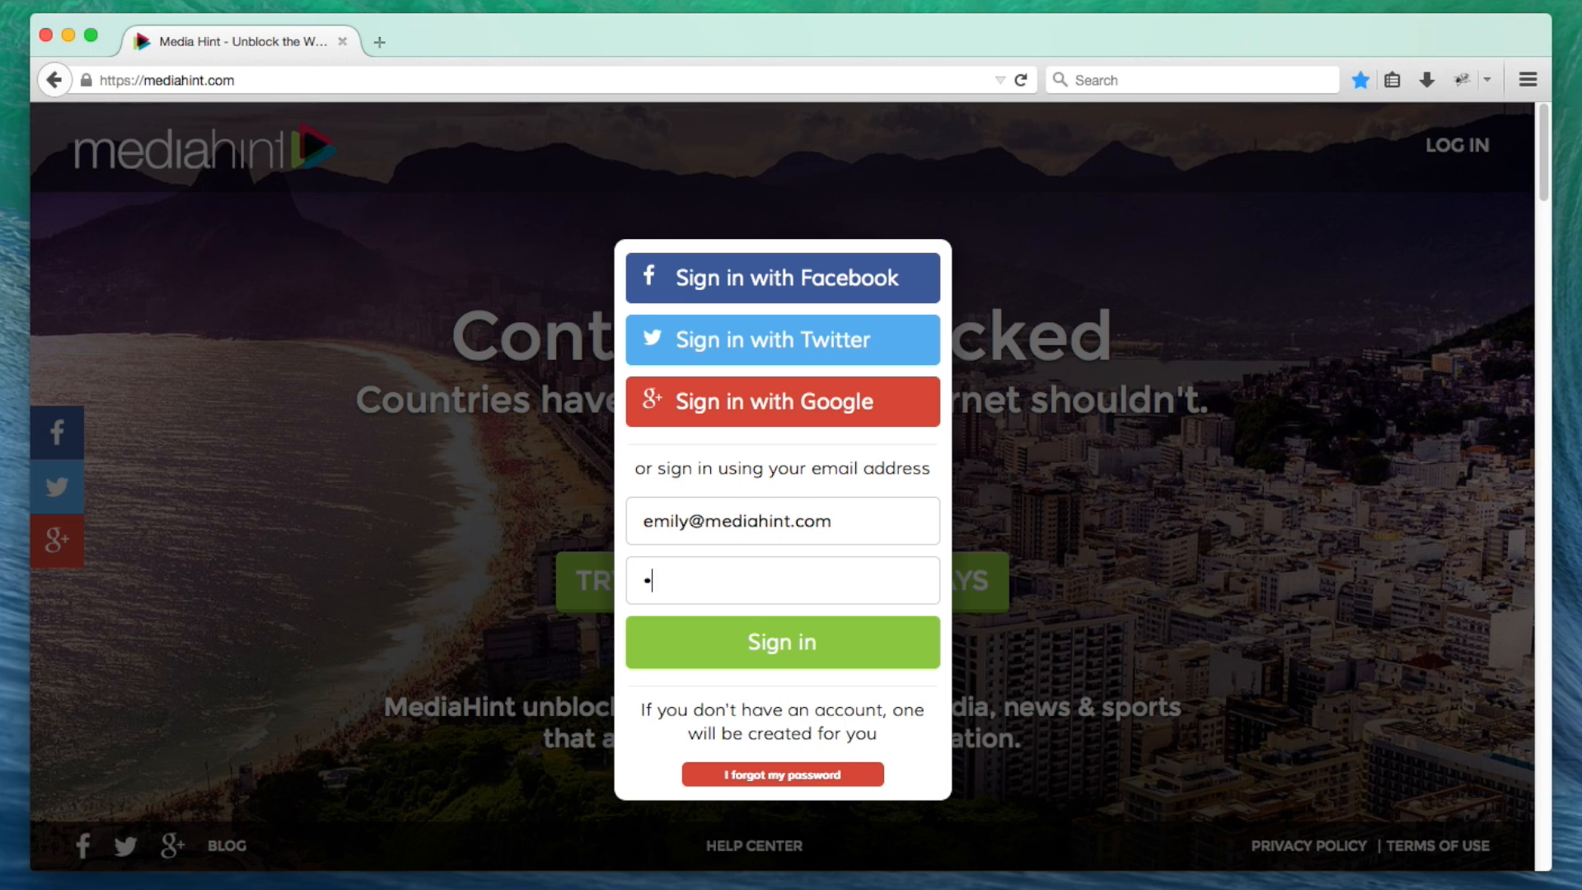
pyautogui.write('password')
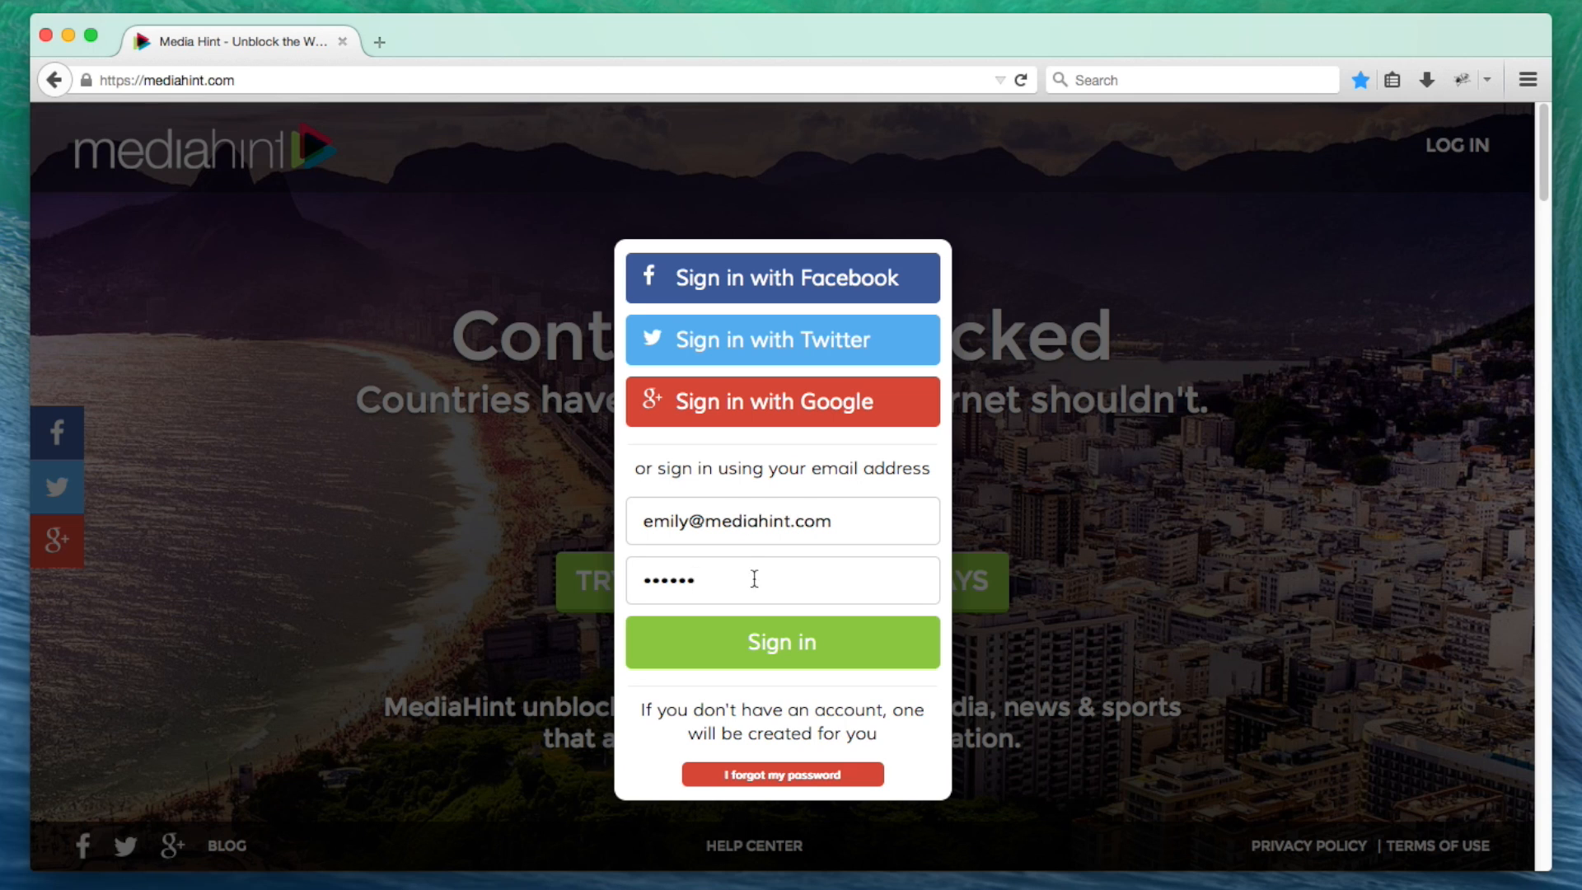
pyautogui.click(781, 641)
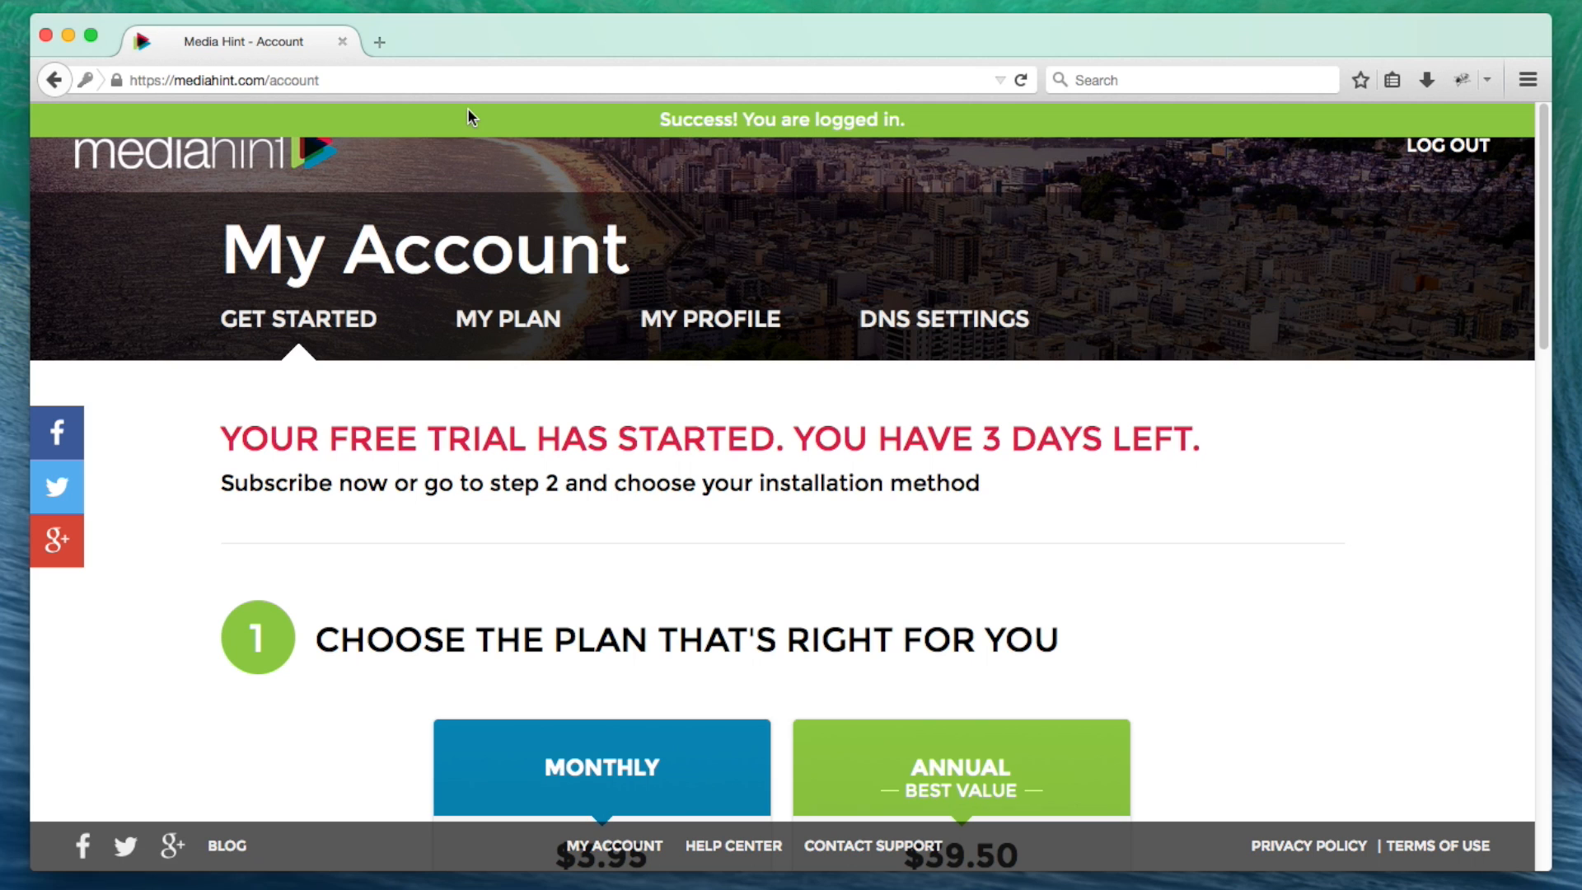
pyautogui.moveTo(483, 139)
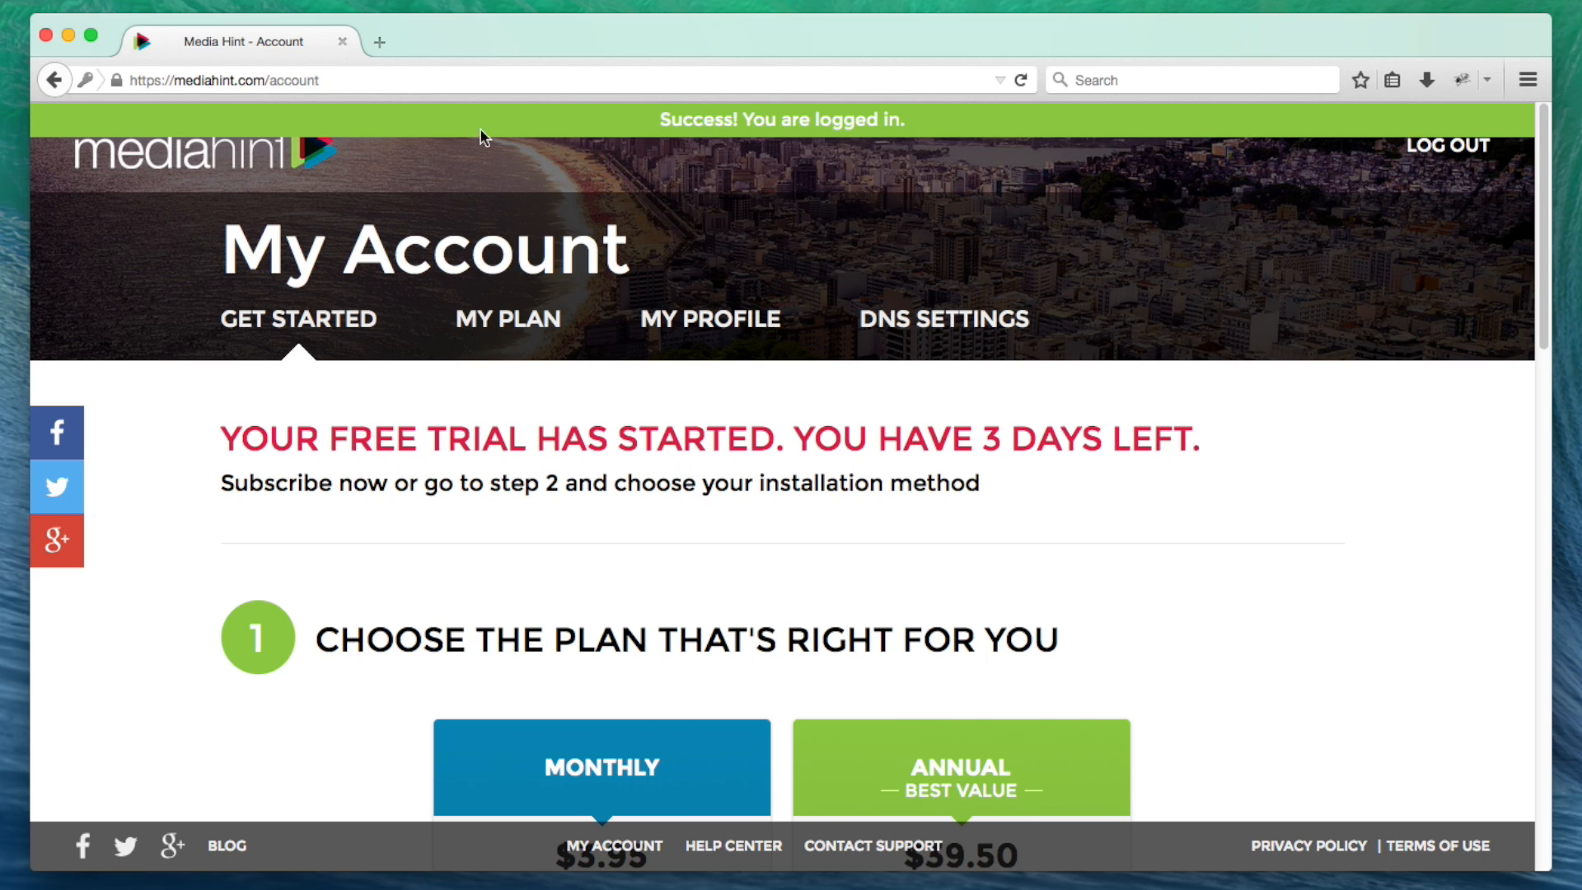
# Choose Firefox in the step-2 browser dropdown and start its SET UP.
pyautogui.scroll(-3)
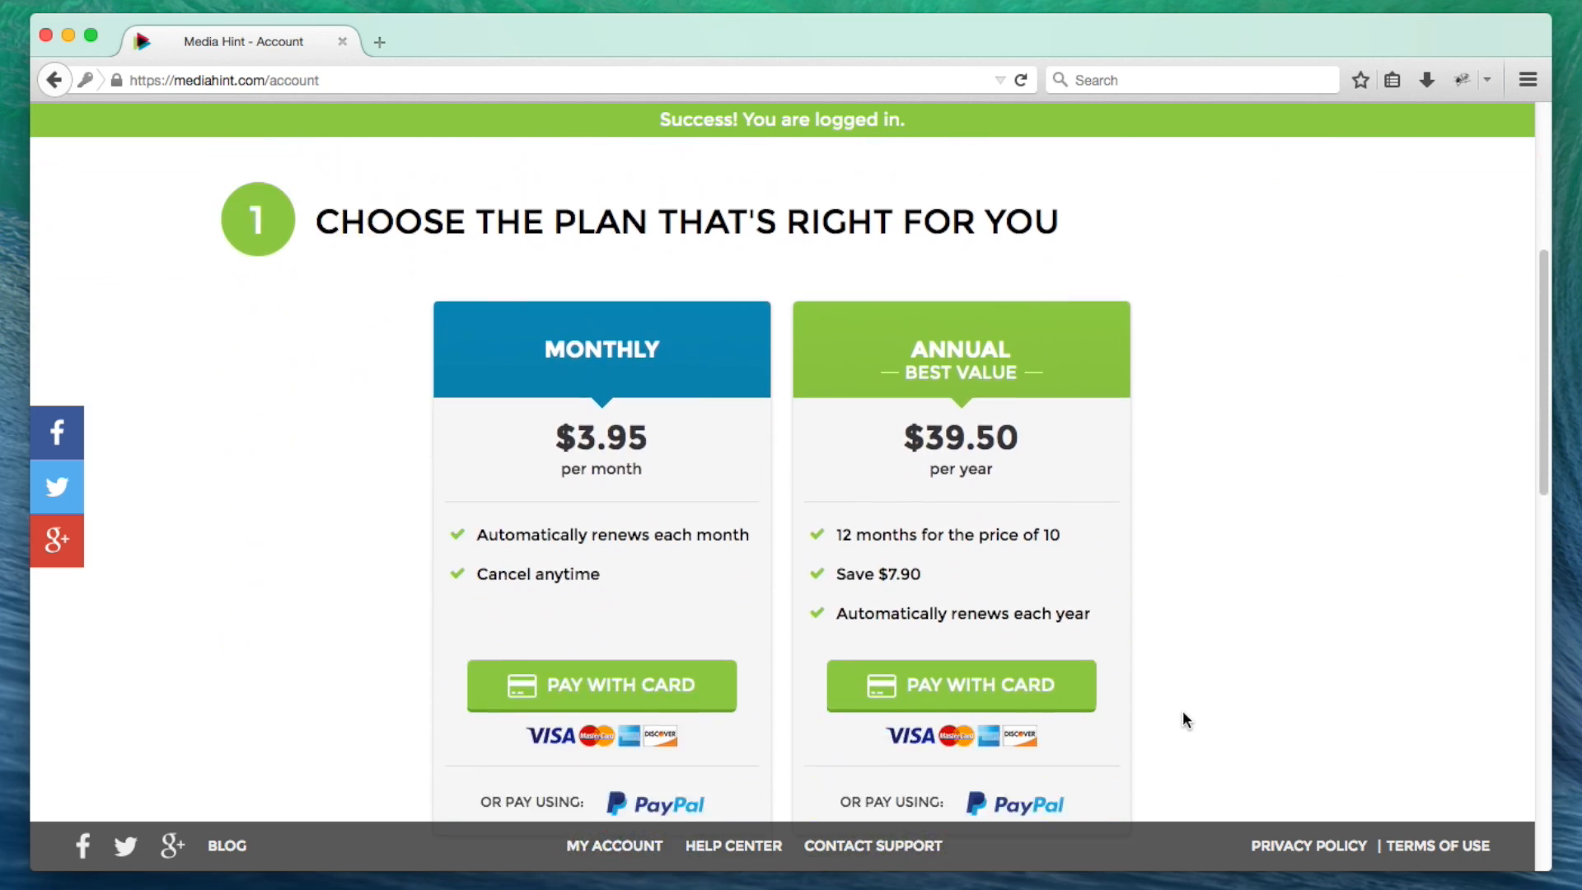
pyautogui.scroll(-3)
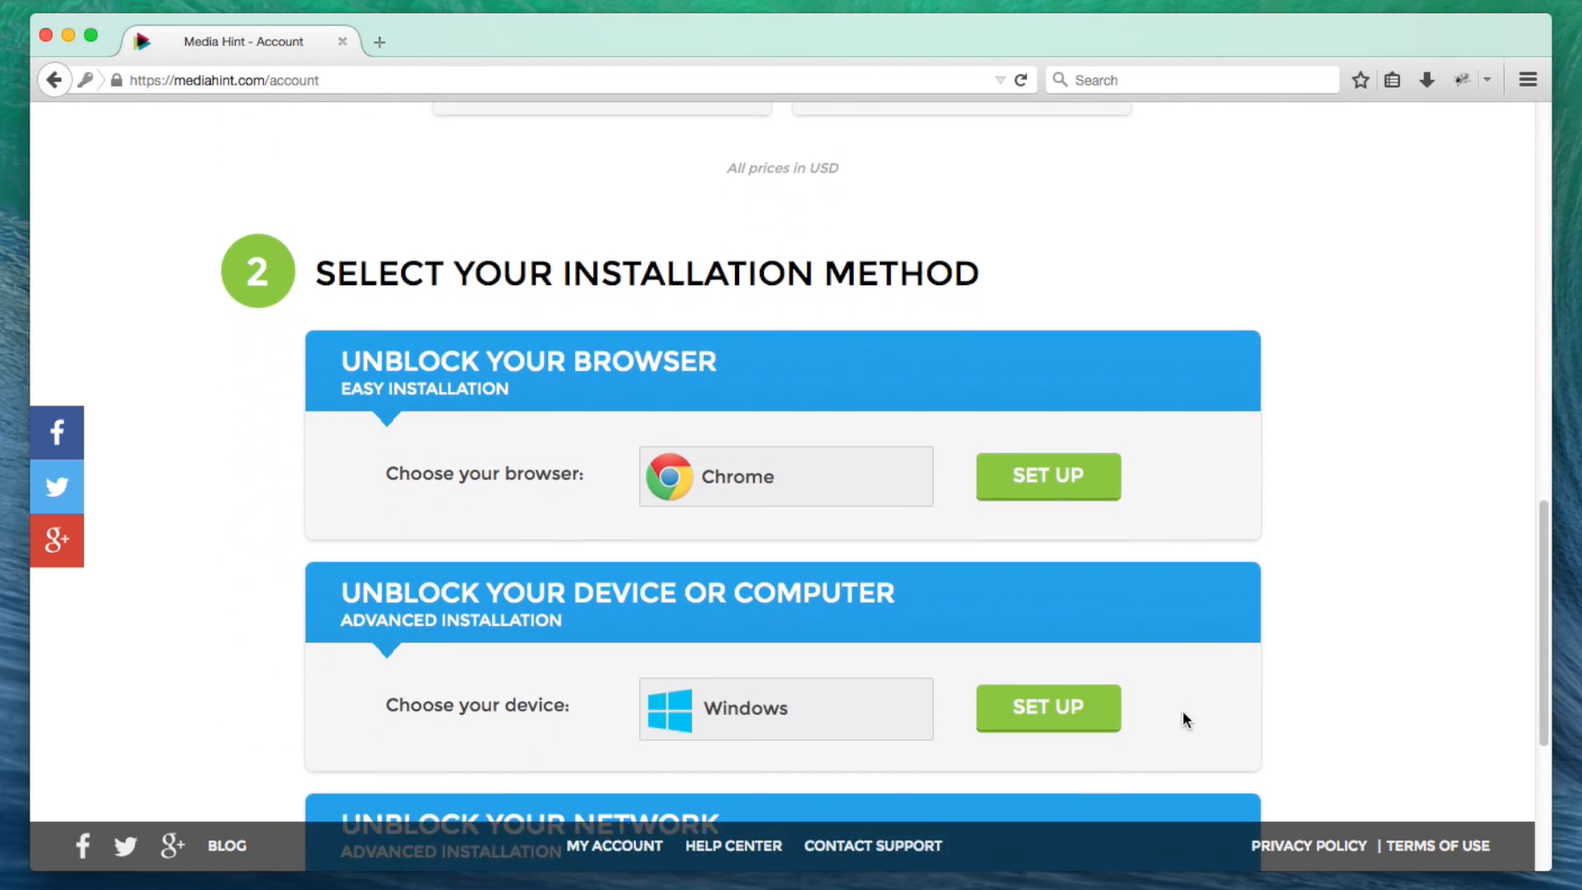
pyautogui.click(785, 476)
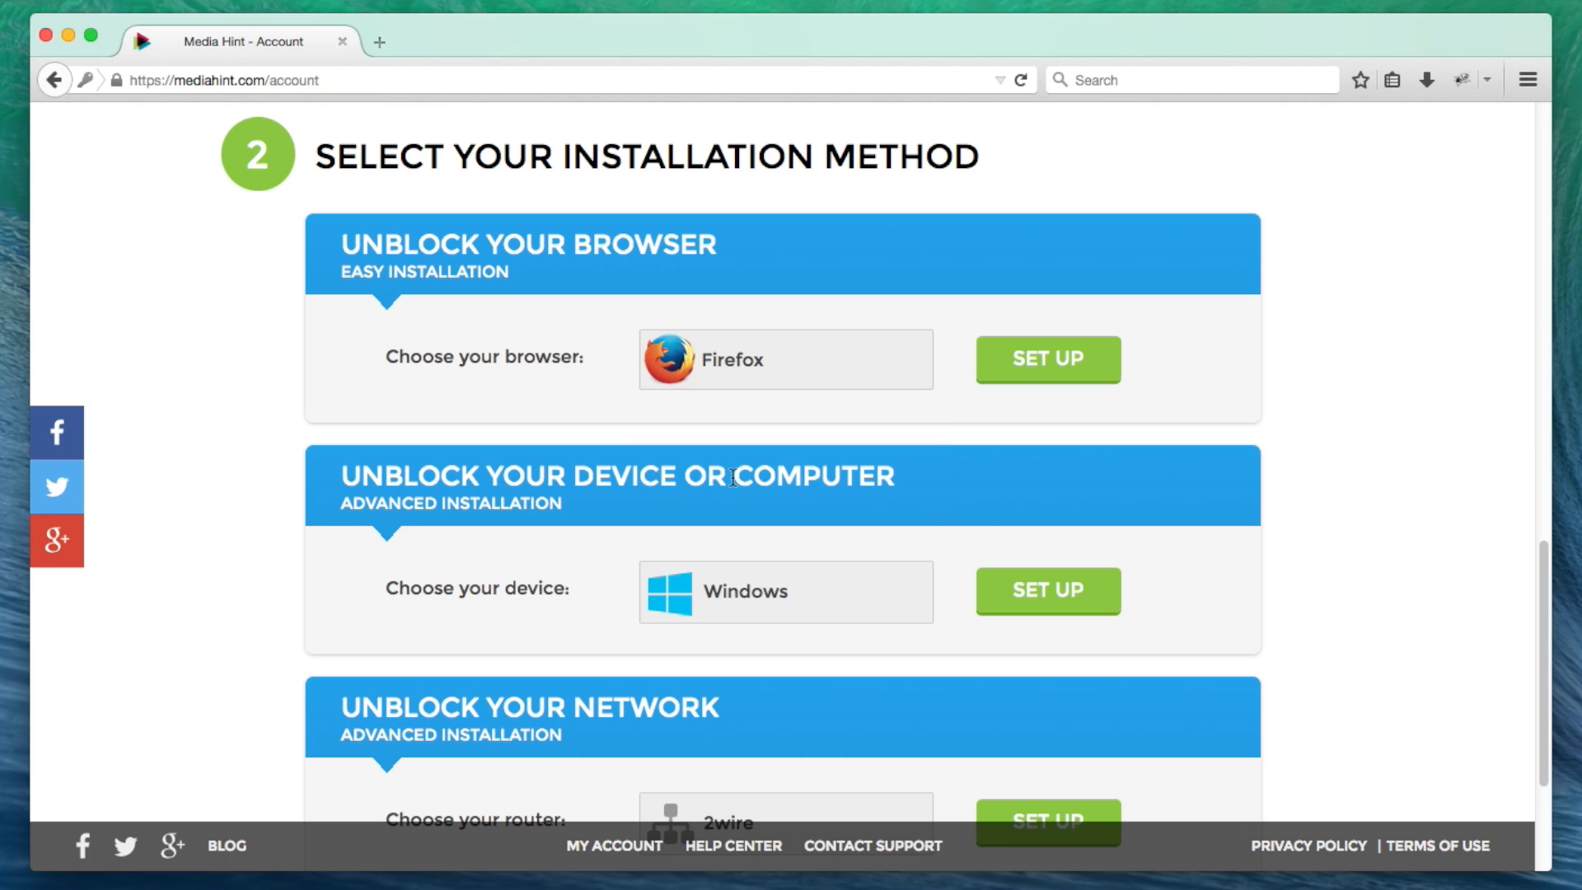
pyautogui.click(1047, 359)
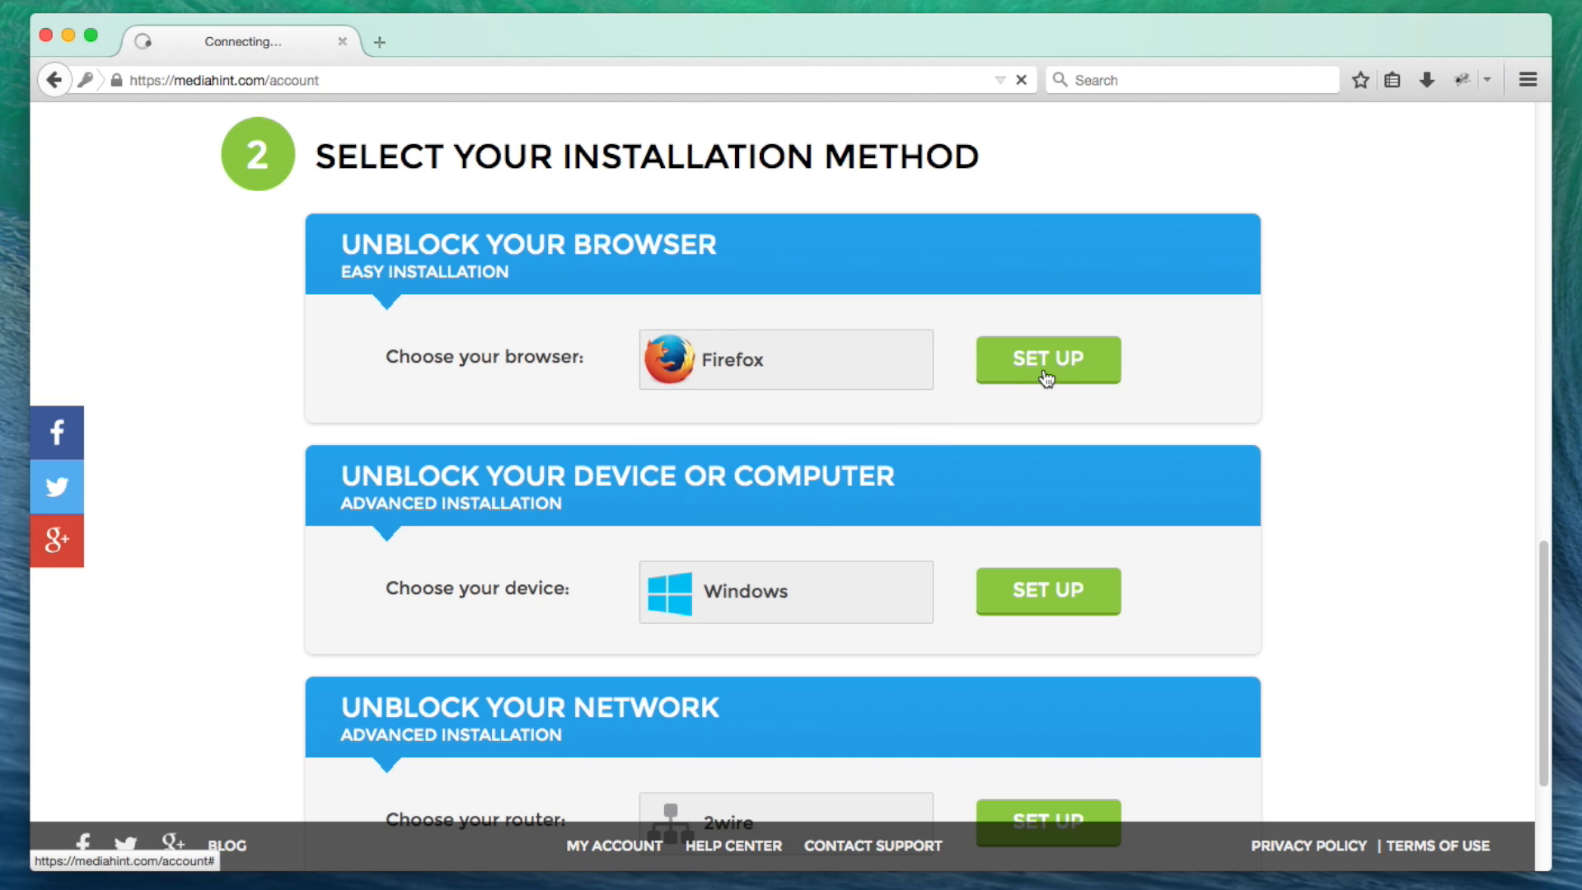
# Allow mediahint.com to install software after Firefox blocks the request.
pyautogui.click(1046, 359)
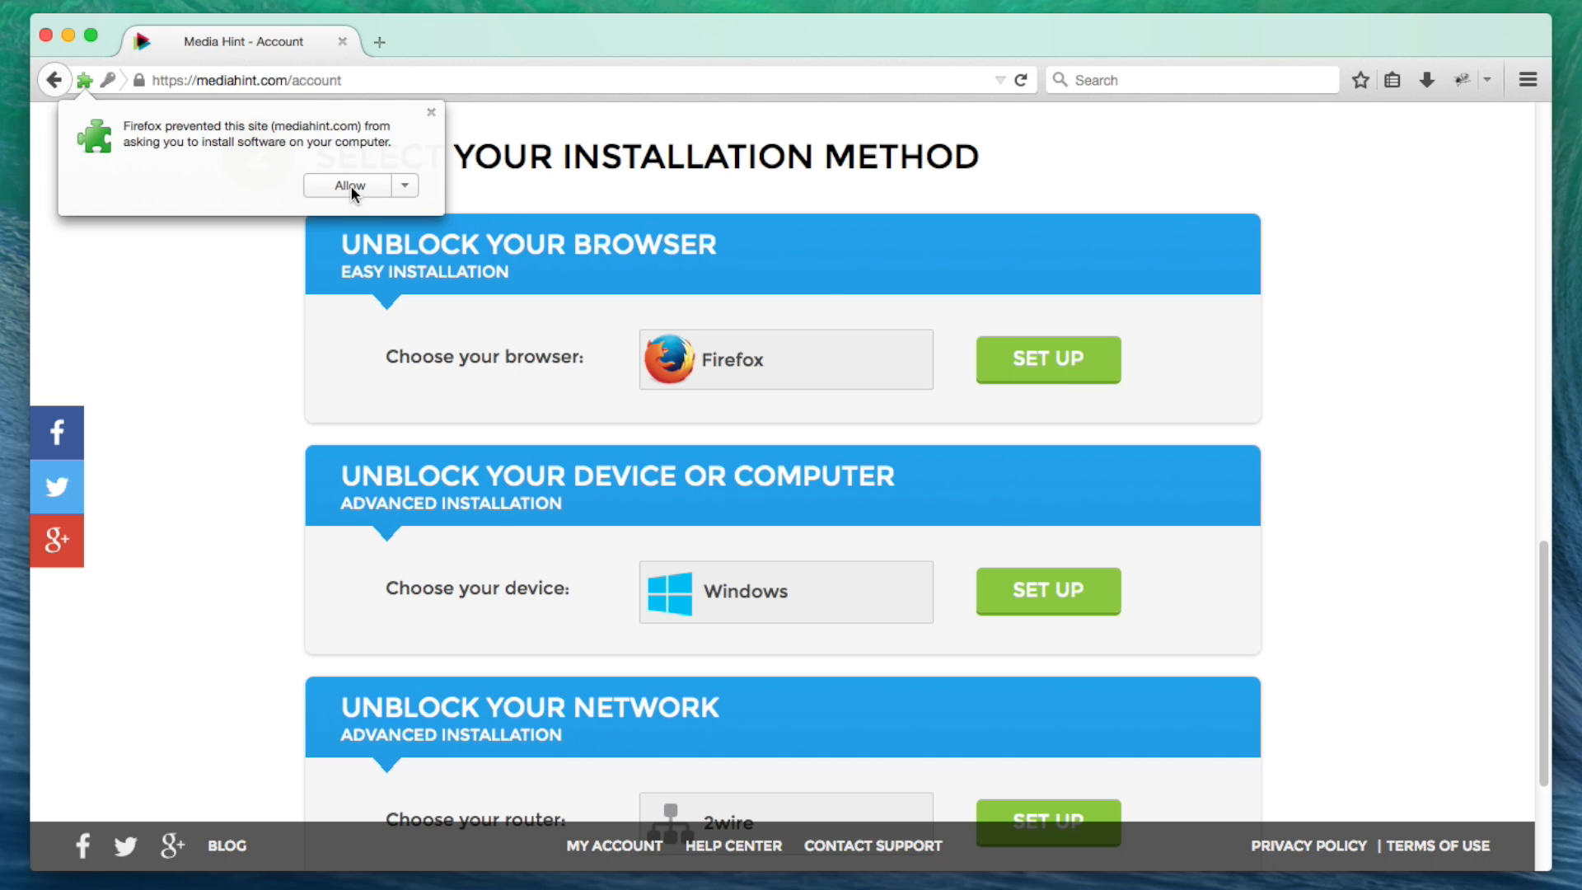
pyautogui.click(349, 184)
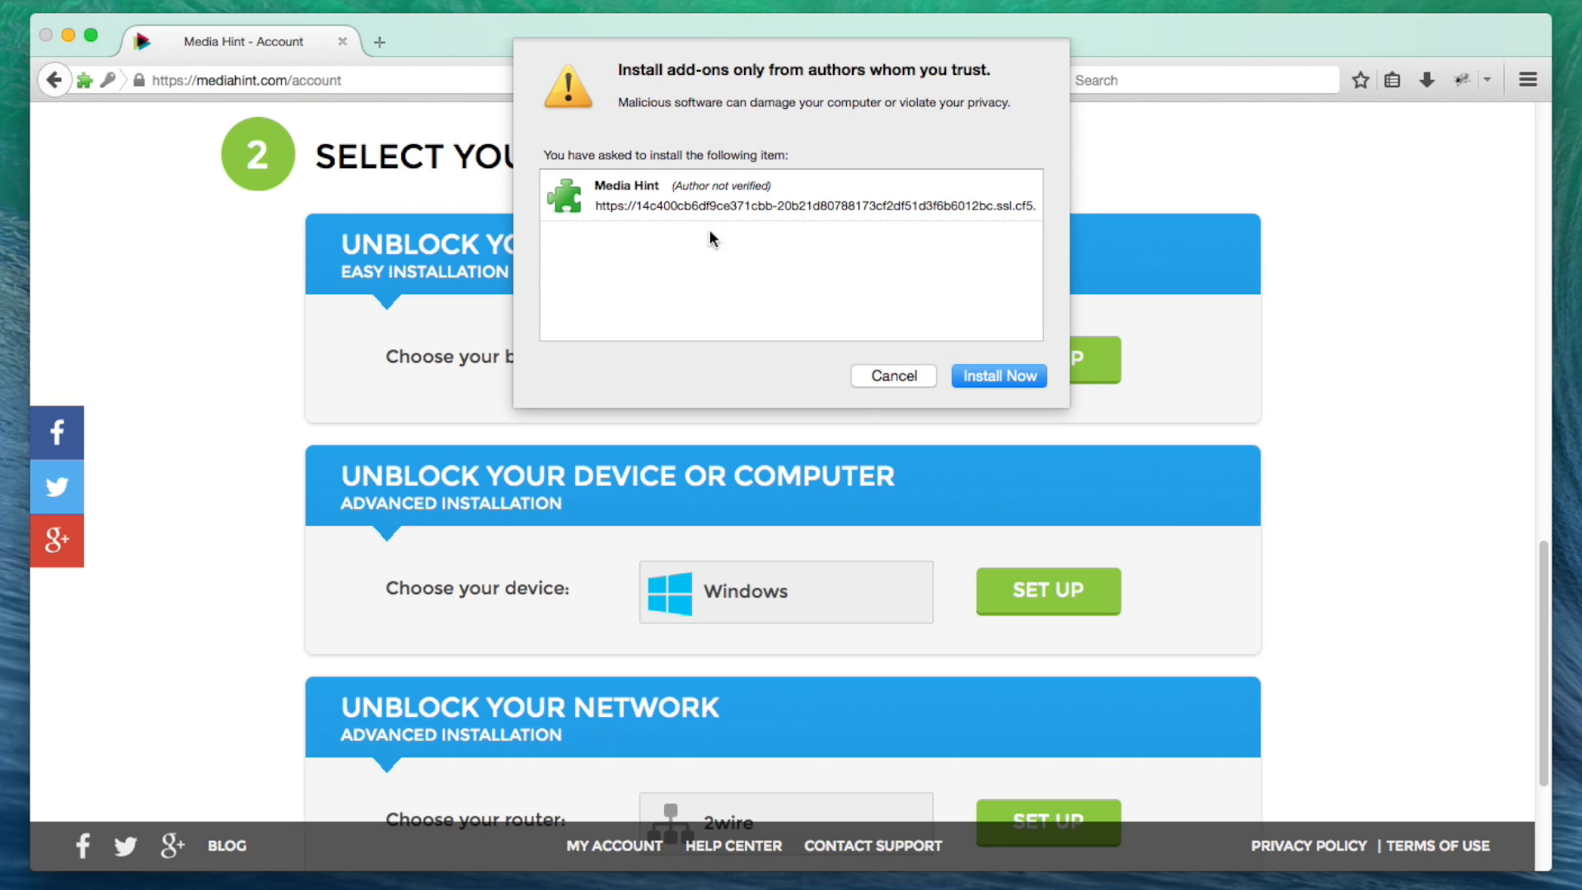
pyautogui.moveTo(999, 389)
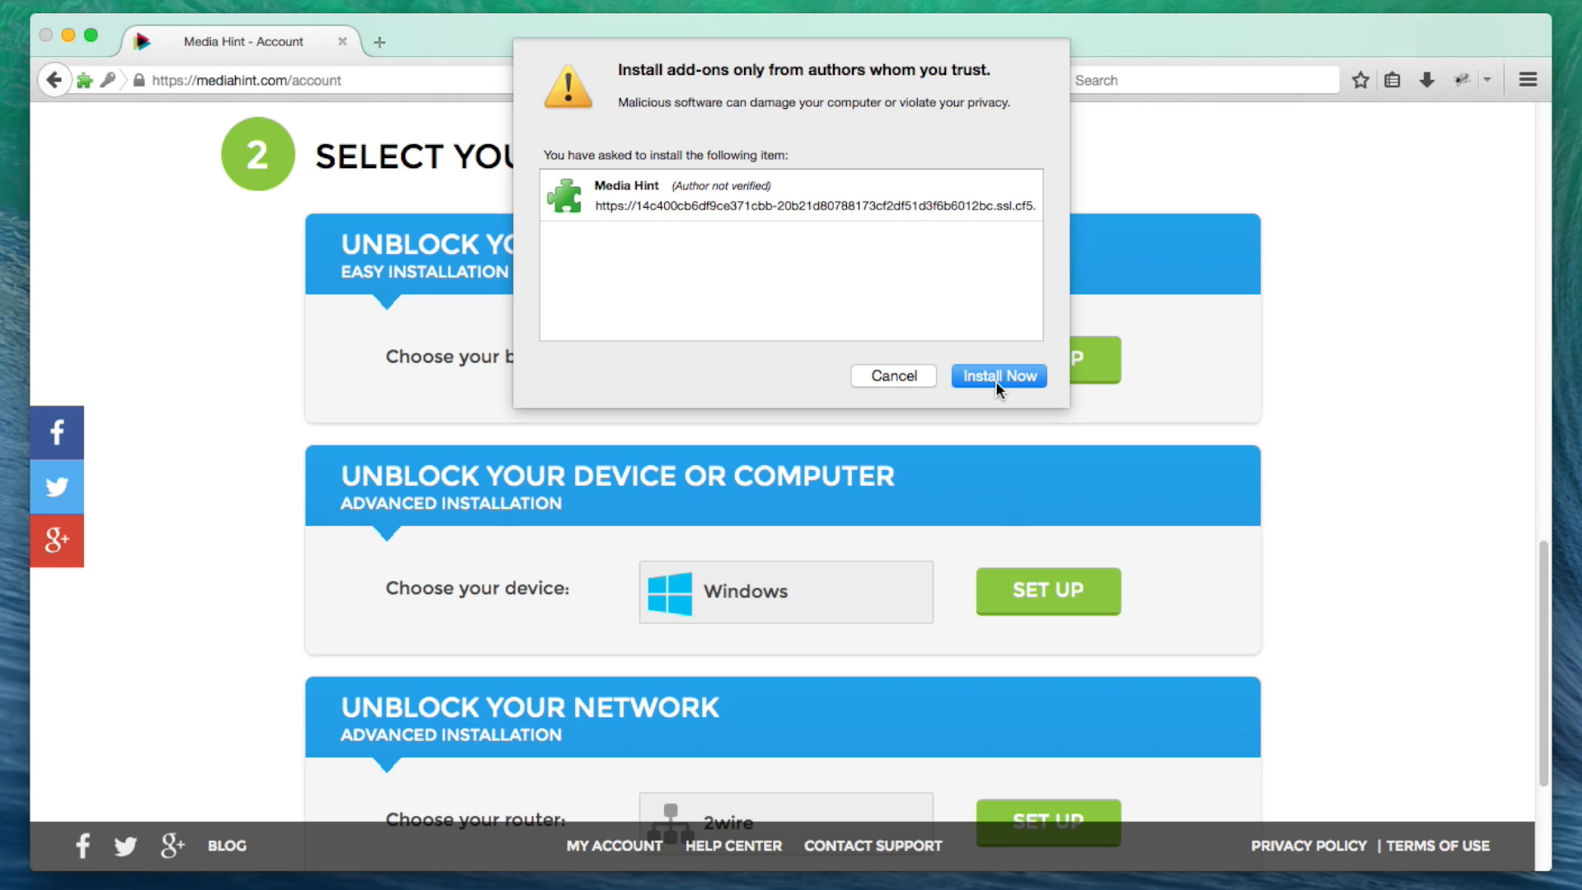
# Confirm installing the unverified Media Hint add-on via Install Now.
pyautogui.click(997, 376)
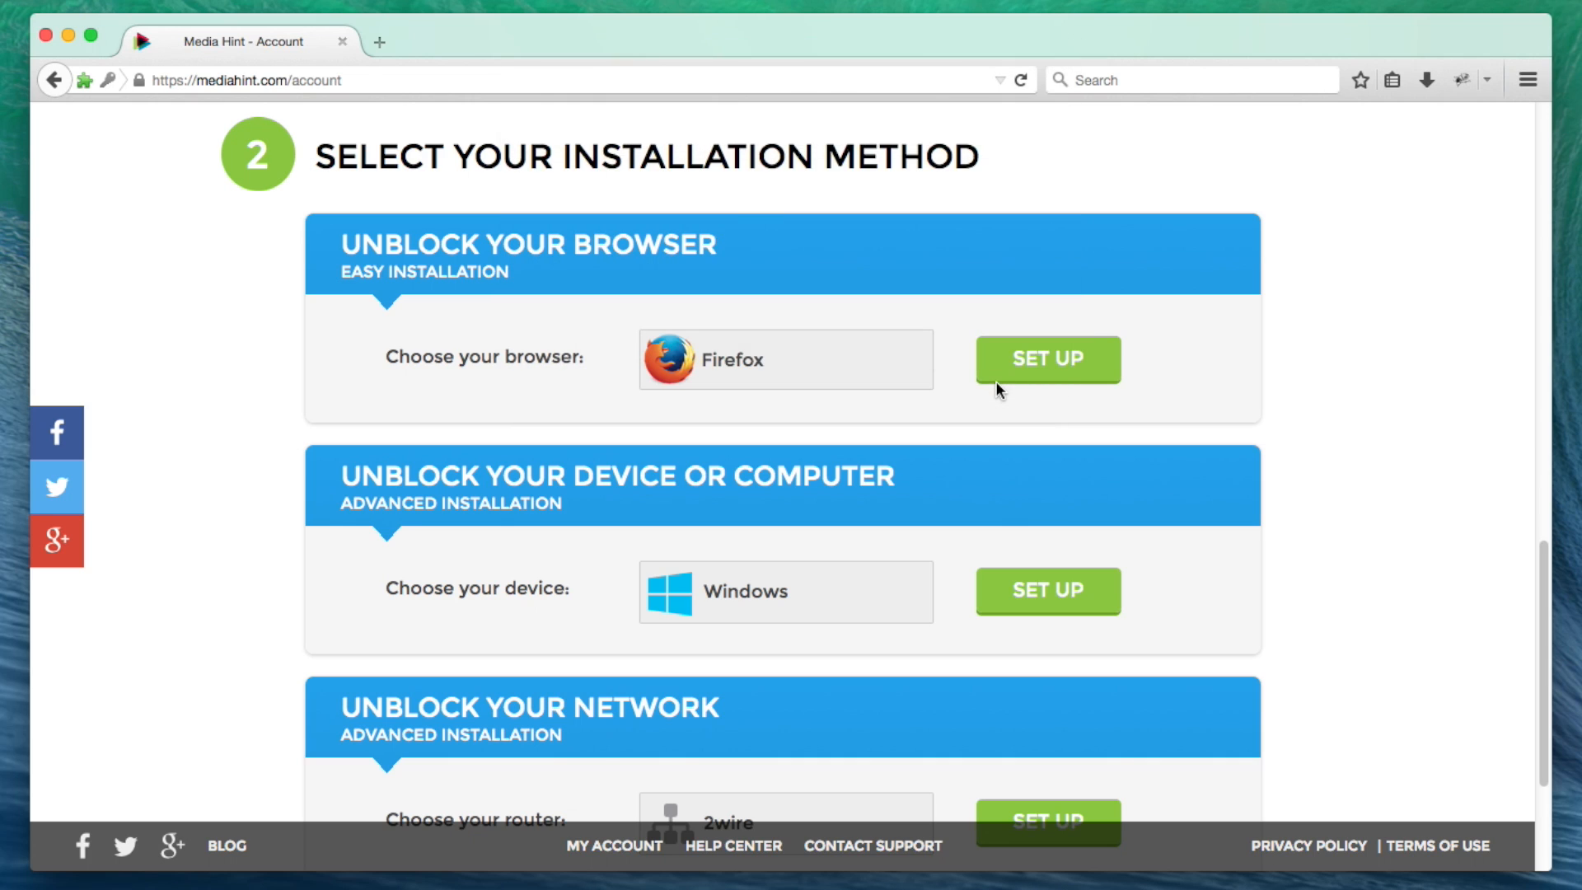
# Acknowledge the 'Media Hint has been installed successfully' notice.
pyautogui.click(1047, 358)
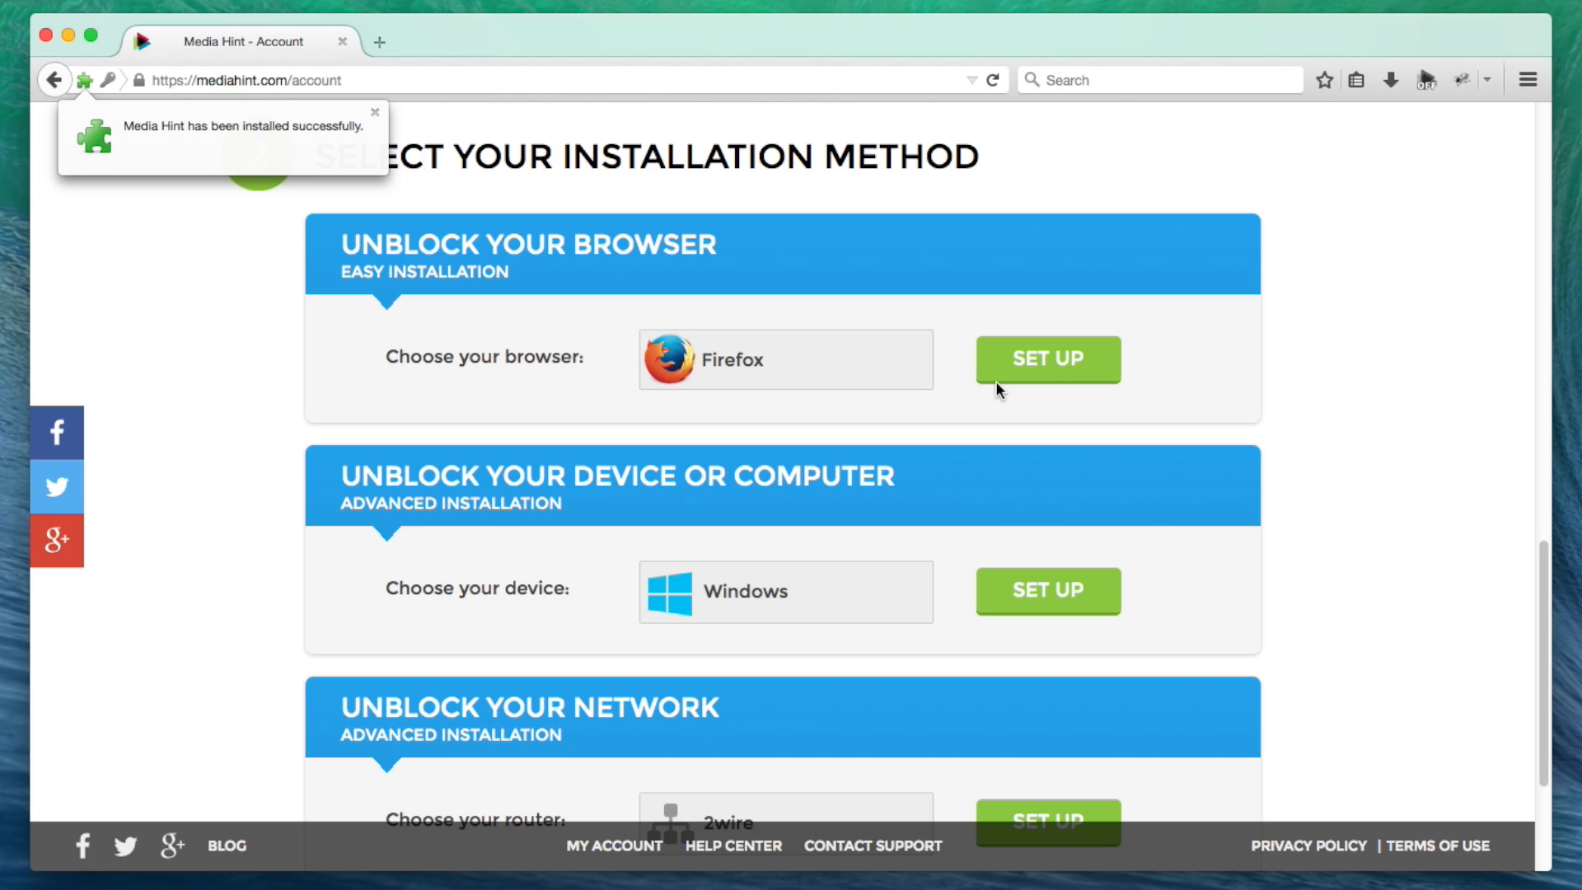
pyautogui.moveTo(343, 160)
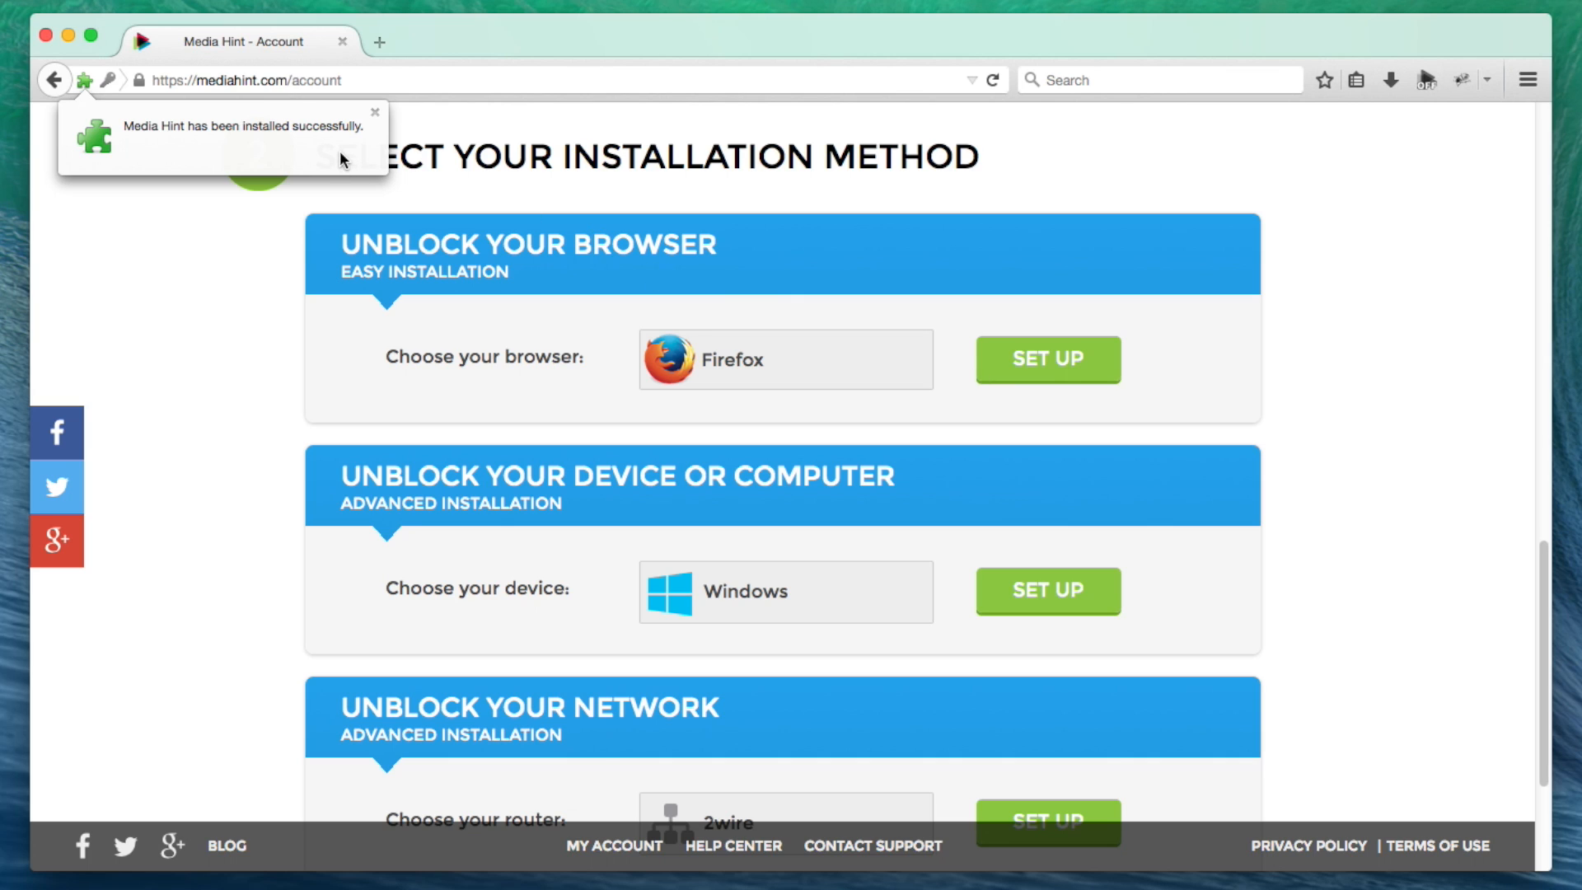
pyautogui.moveTo(829, 219)
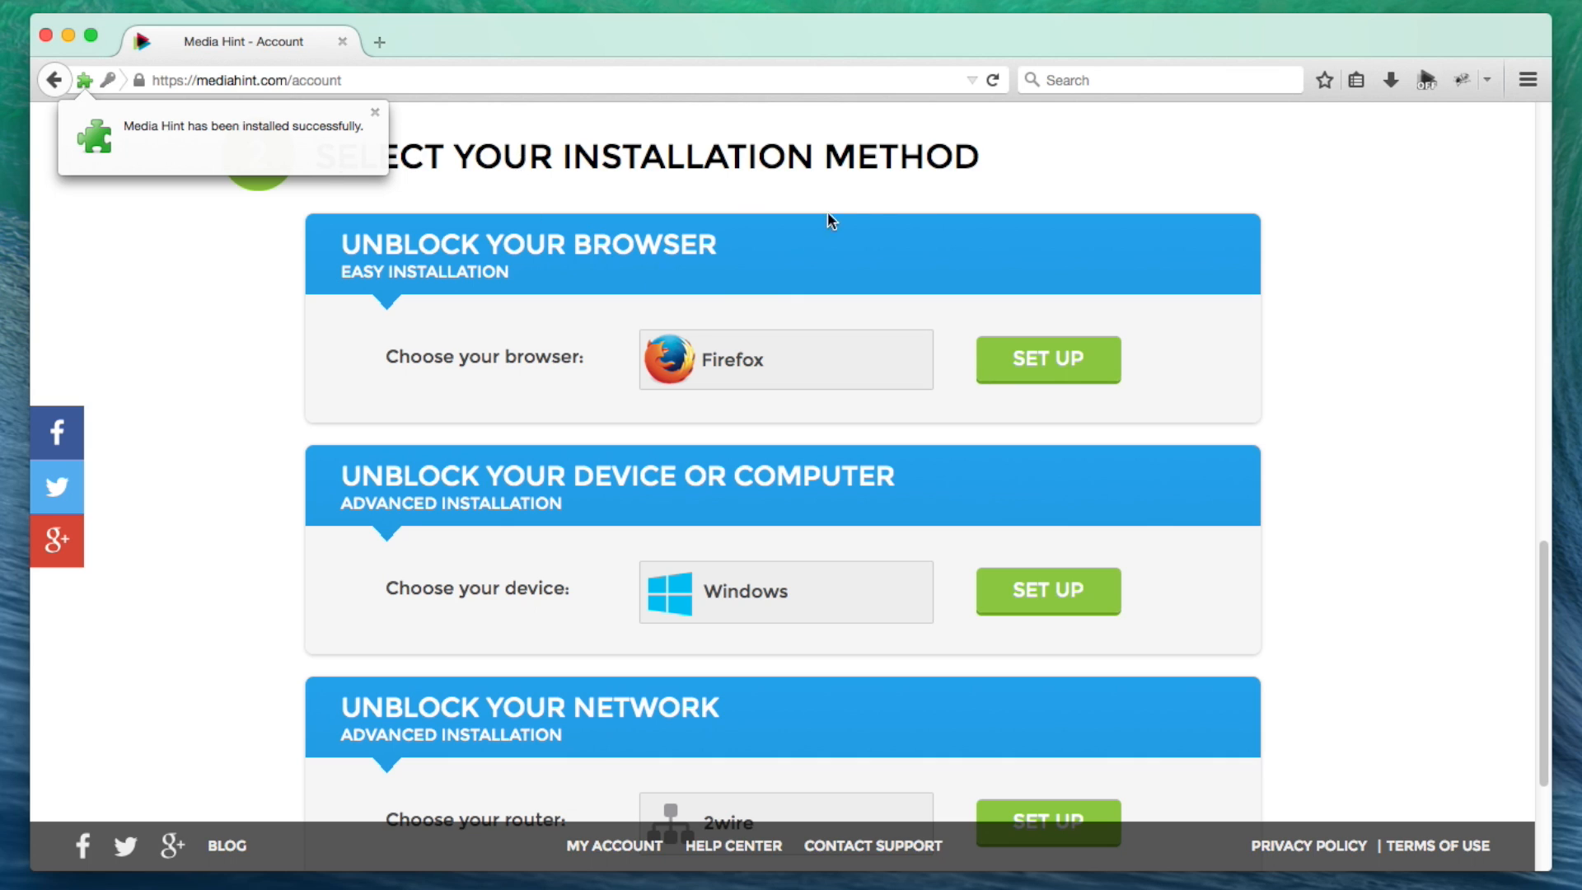
pyautogui.moveTo(1427, 96)
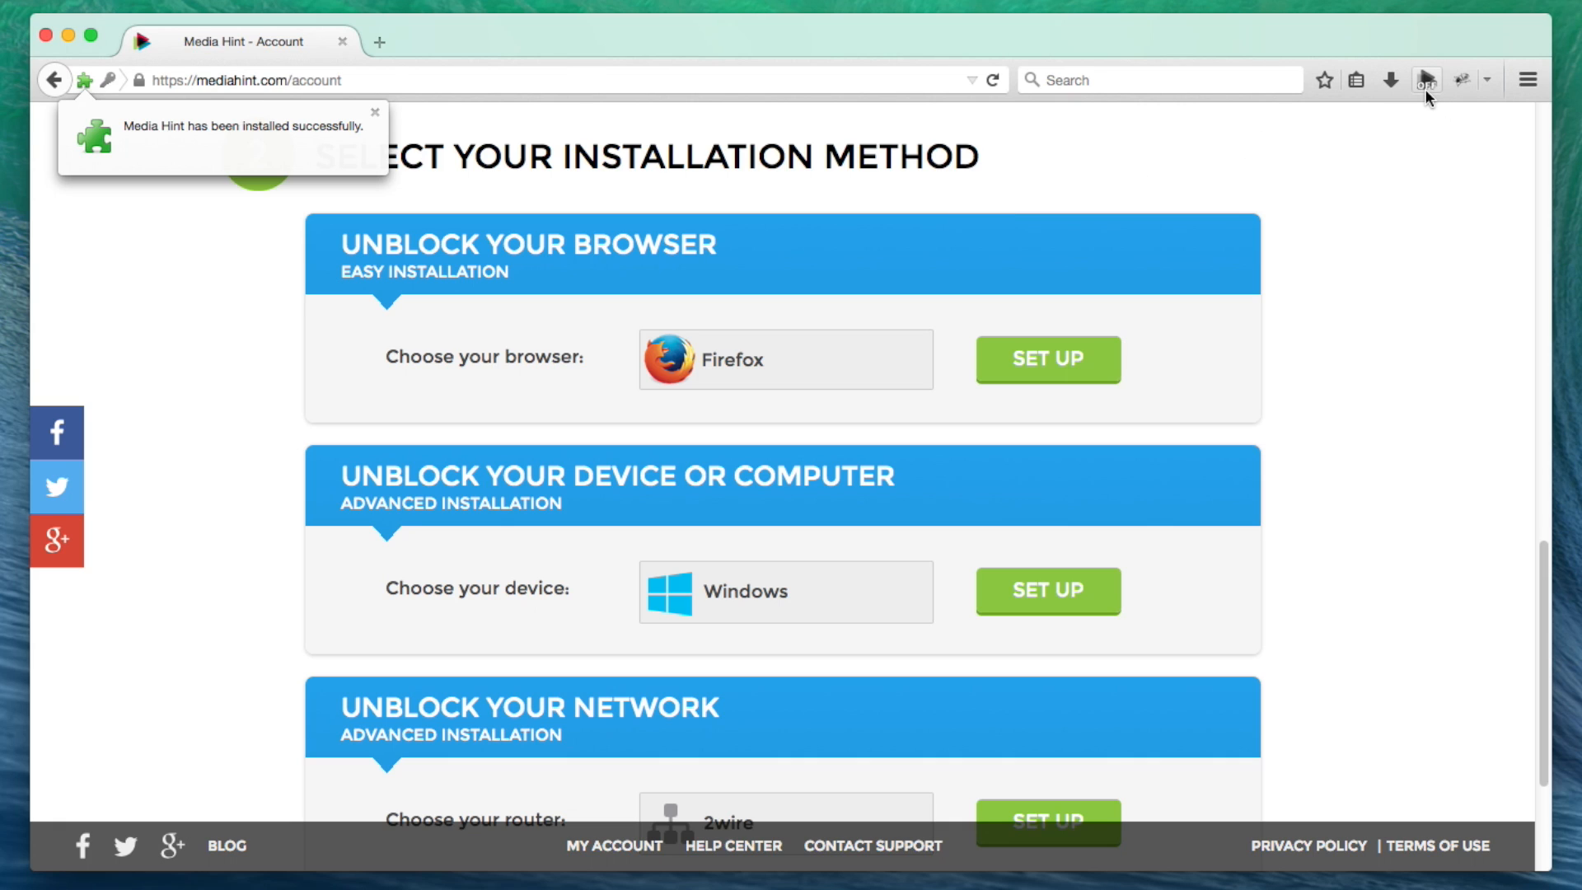
# Switch the Media Hint extension on from its toolbar icon.
pyautogui.click(374, 111)
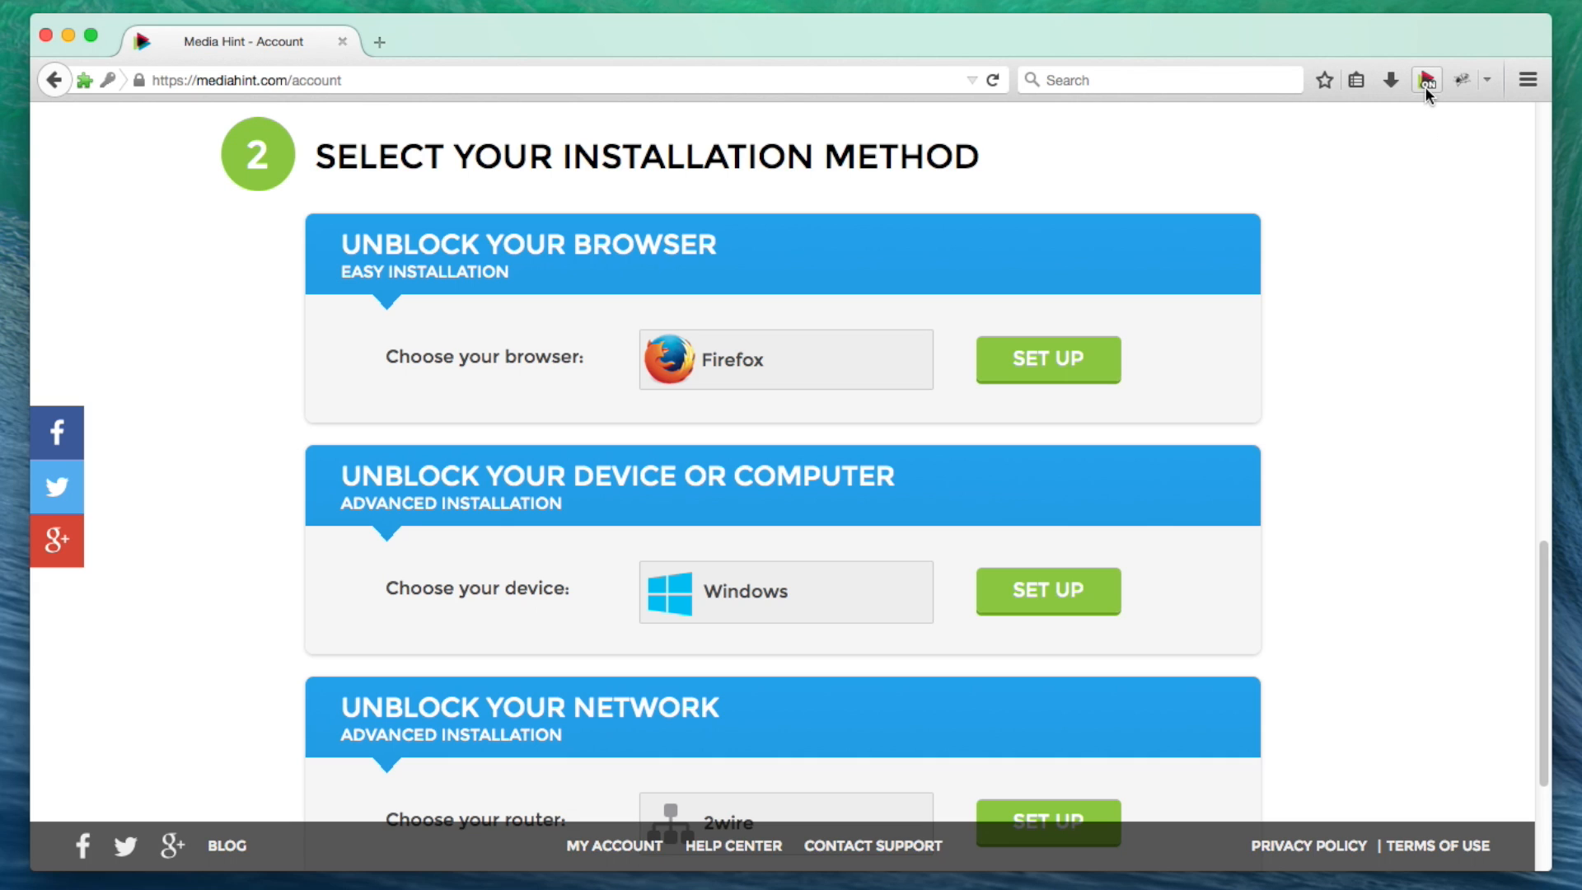
pyautogui.moveTo(1430, 139)
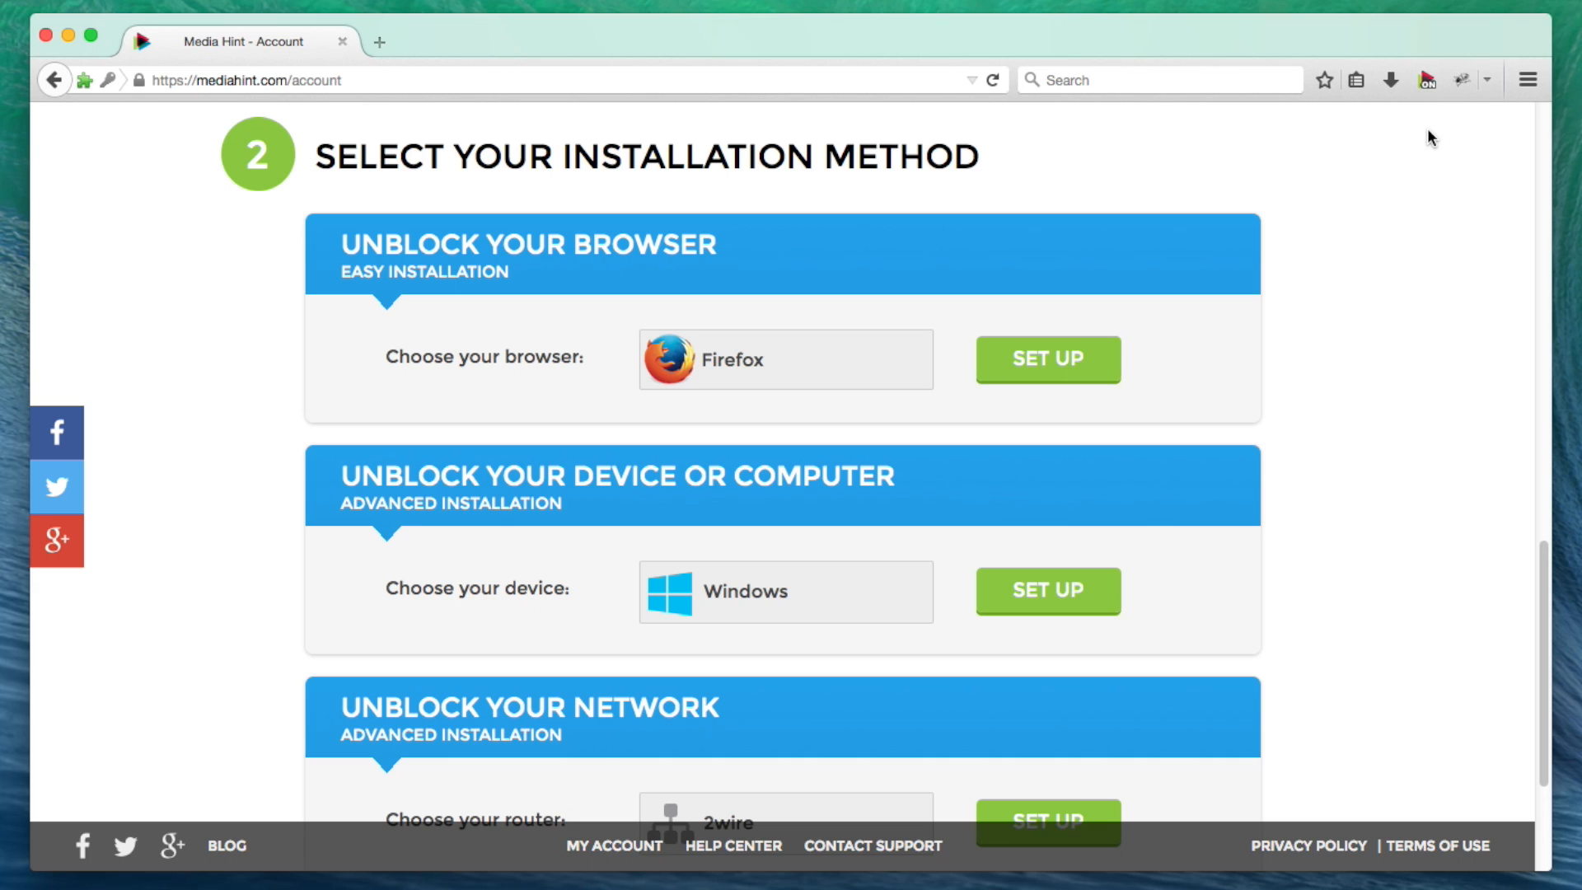